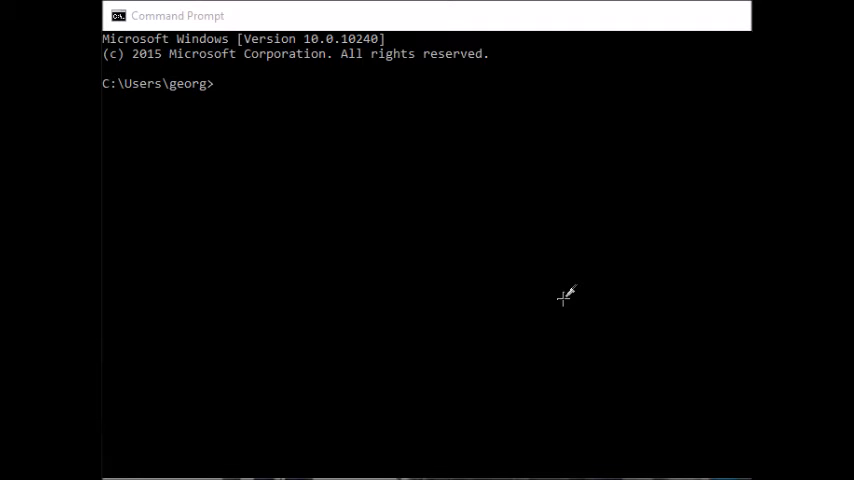
{"action": "mouse_move", "coordinate": [316, 30]}
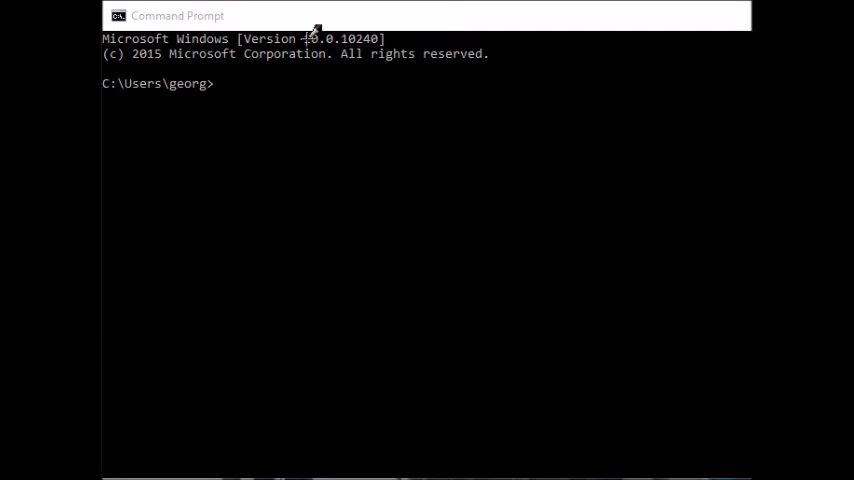
{"action": "type", "text": "ip"}
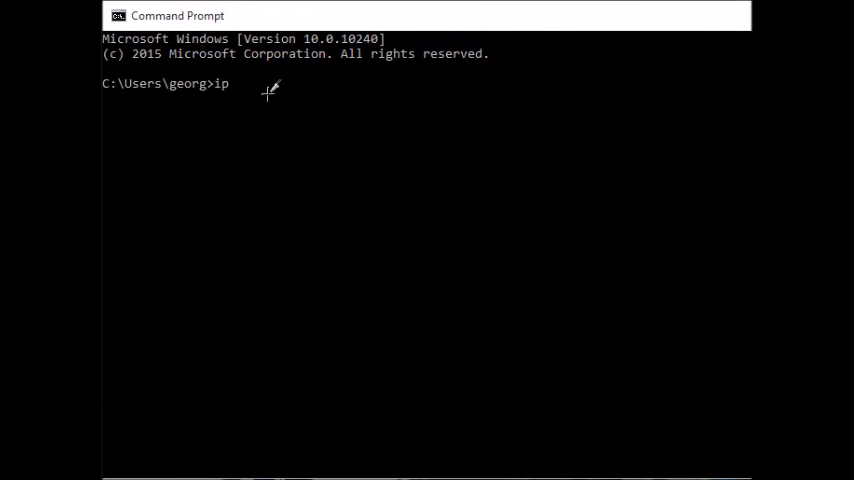
{"action": "type", "text": "config"}
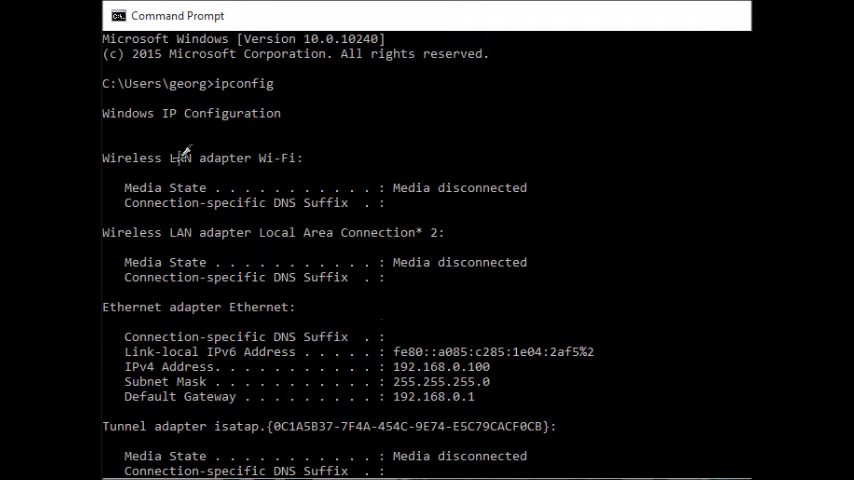
{"action": "scroll", "scroll_direction": "down", "scroll_amount": 3}
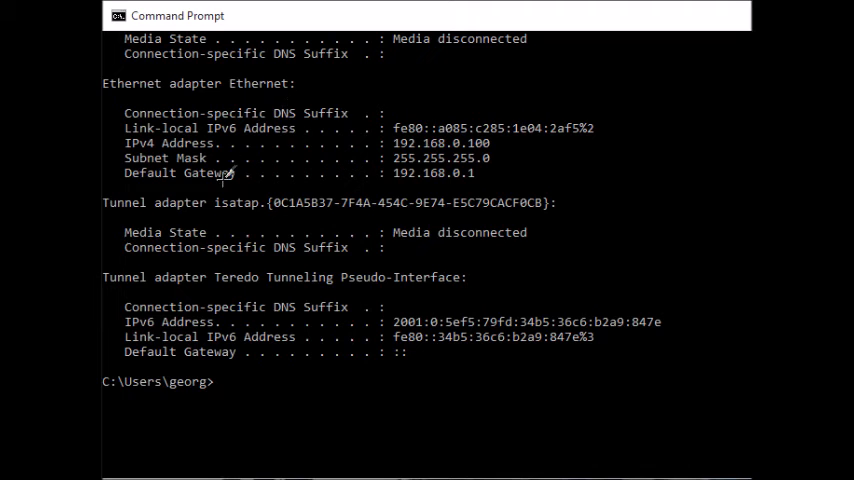
{"action": "mouse_move", "coordinate": [164, 172]}
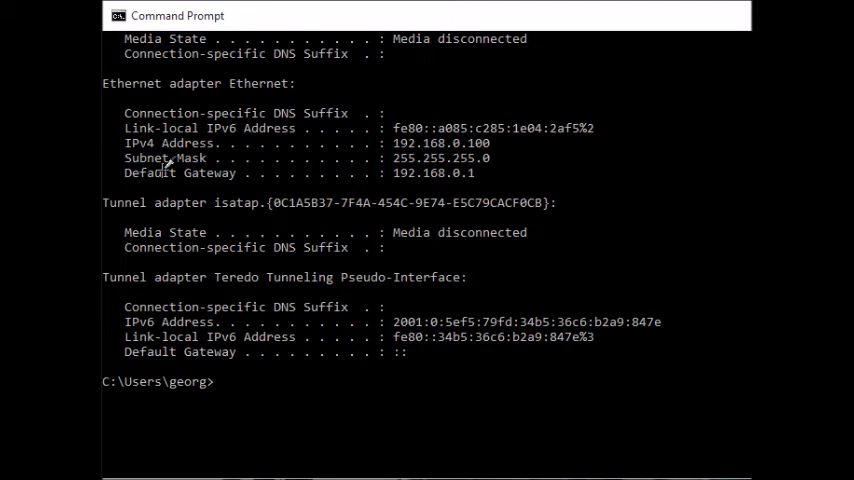